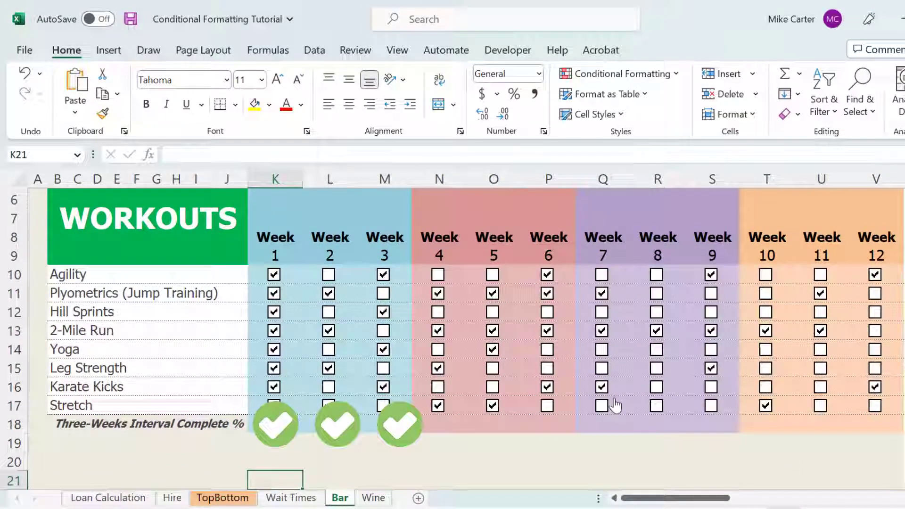
Step: Show the Conditional Formatting menu and switch to the Loan Calculation sheet
{"action": "left_click", "coordinate": [618, 73]}
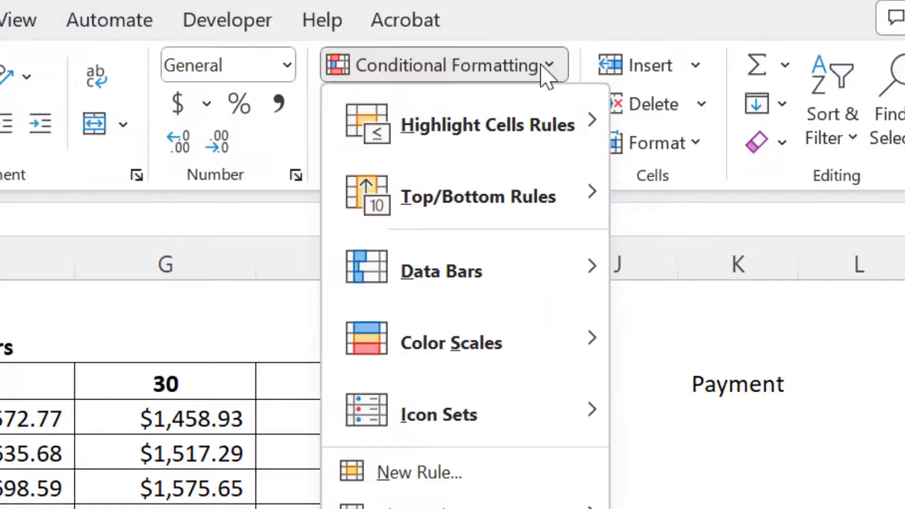
{"action": "left_click", "coordinate": [418, 473]}
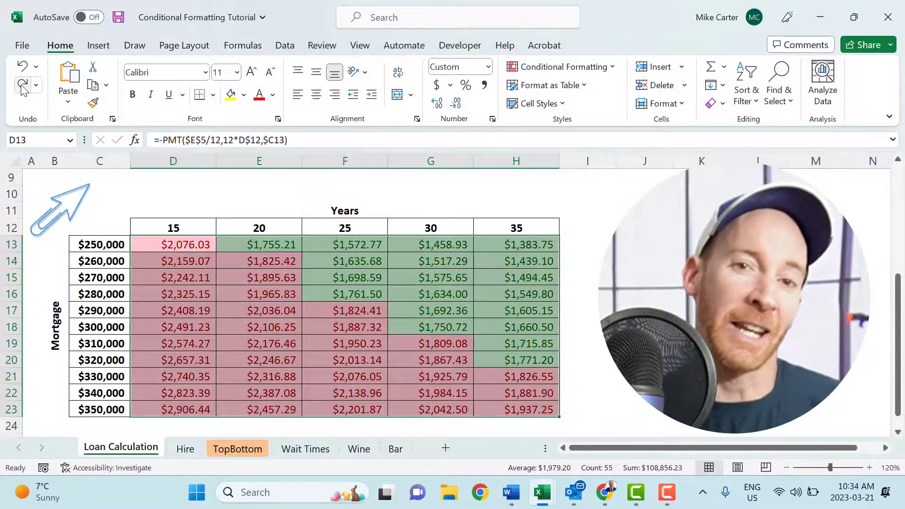
Step: Navigate across sheet tabs and begin a formula rule reading =and(K10:K17=true
{"action": "left_click", "coordinate": [185, 448]}
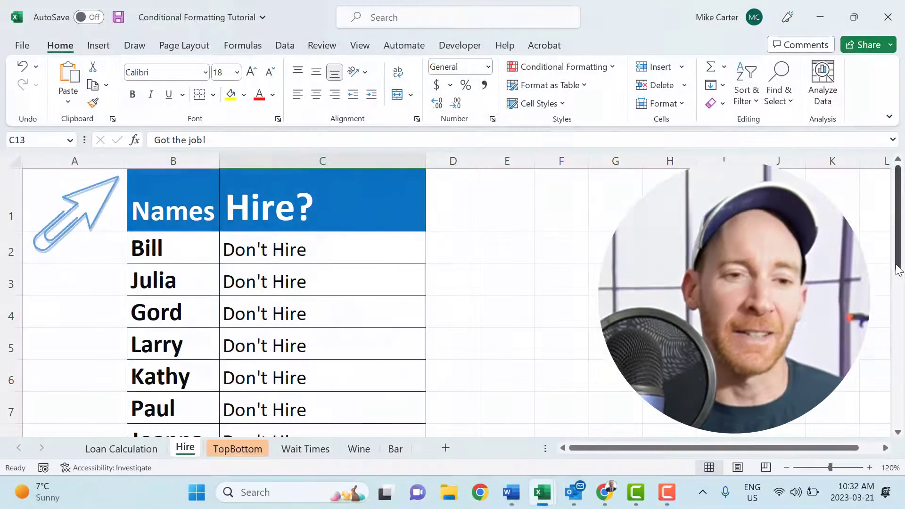
{"action": "left_click", "coordinate": [237, 448]}
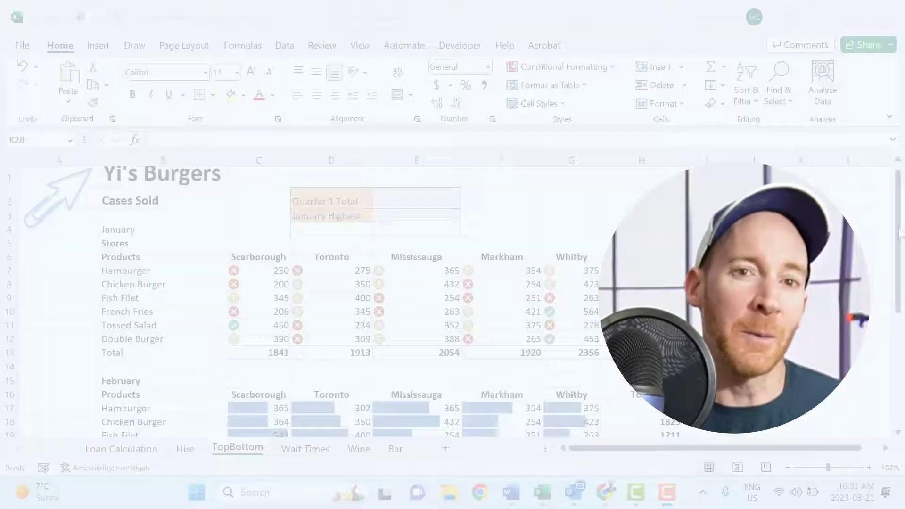
{"action": "scroll", "scroll_direction": "down", "scroll_amount": 3}
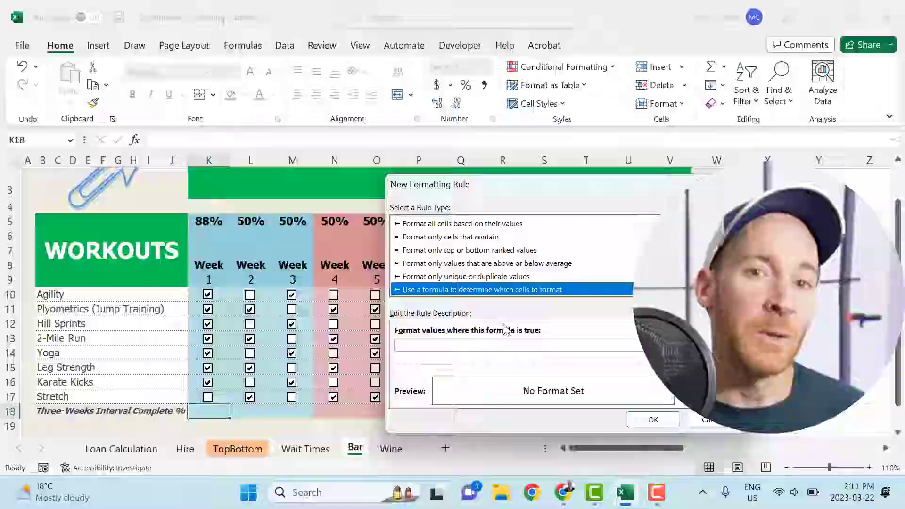
{"action": "type", "text": "=and("}
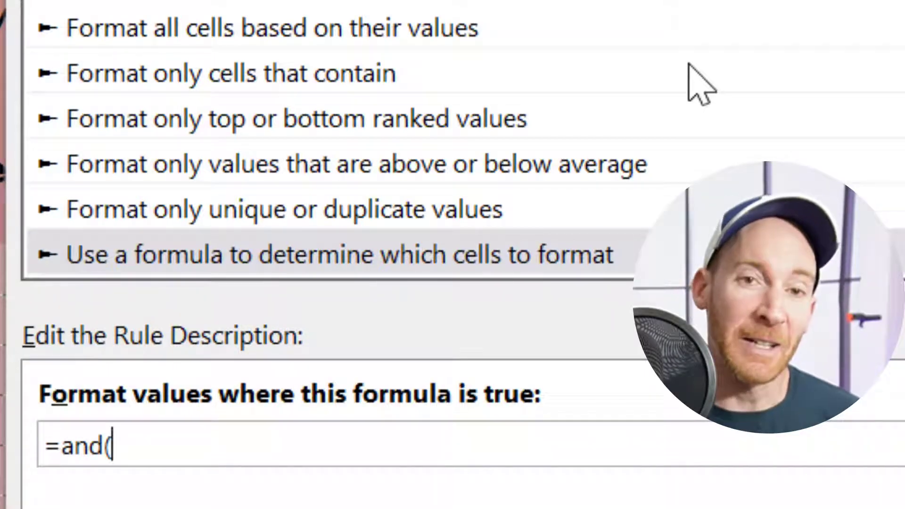
{"action": "type", "text": "K10:K17=true"}
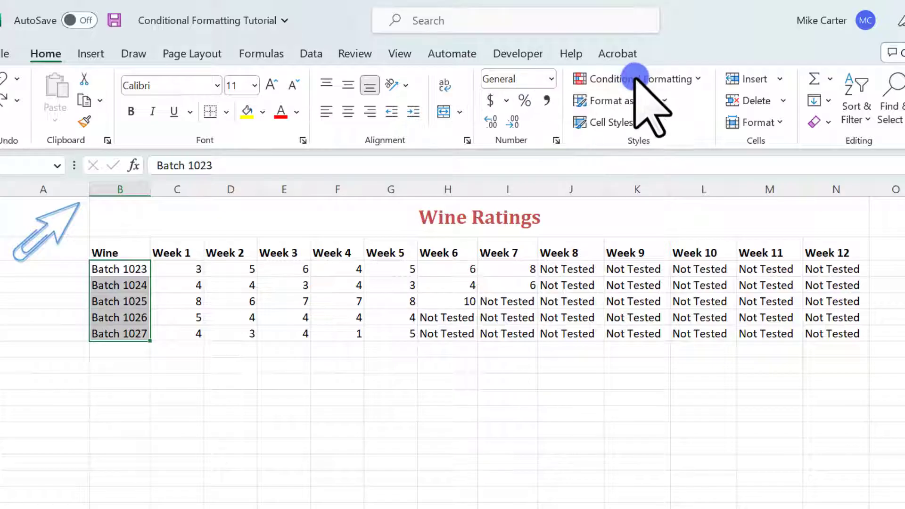
{"action": "mouse_move", "coordinate": [652, 79]}
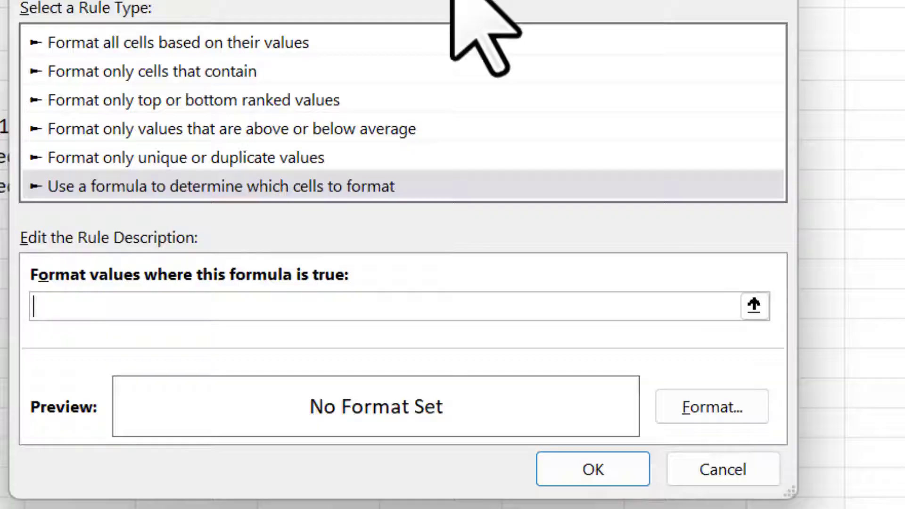
Step: Enter the wine-batch rule formula =average(C3:N3)<5
{"action": "type", "text": "=average("}
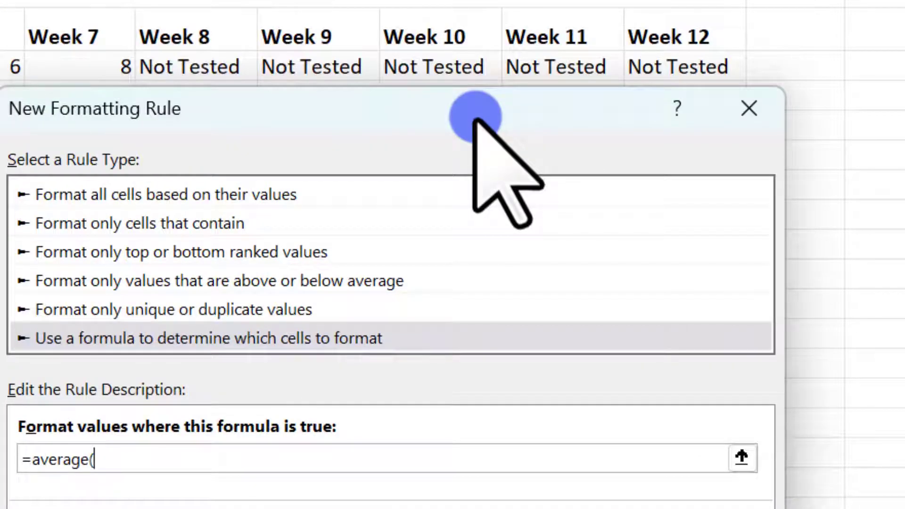
{"action": "type", "text": "C"}
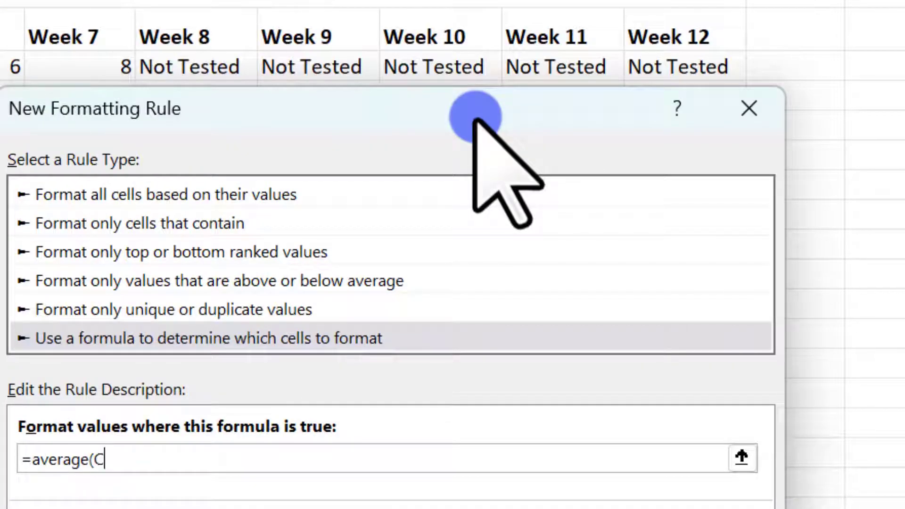
{"action": "type", "text": "3:"}
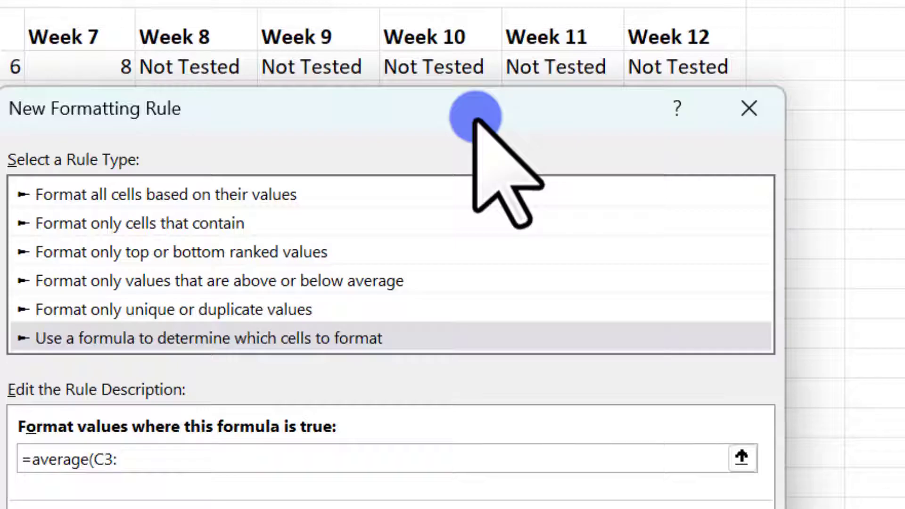
{"action": "type", "text": "N"}
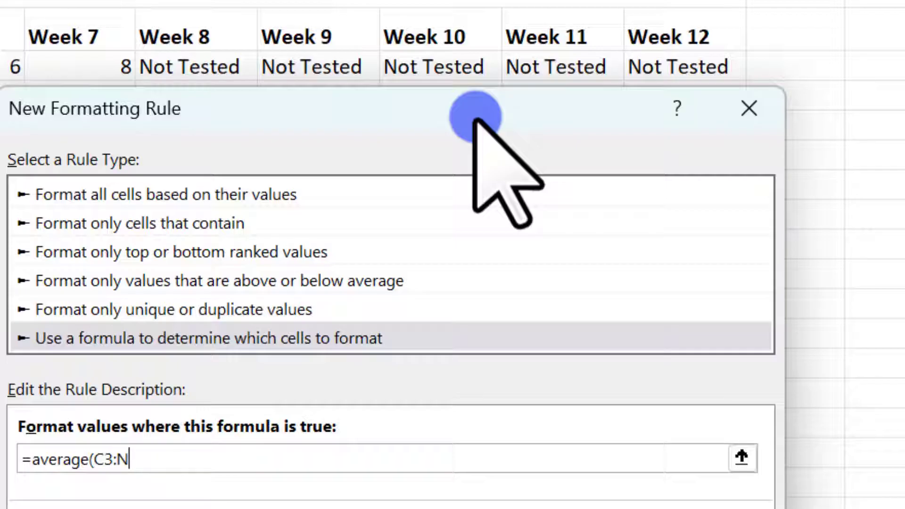
{"action": "type", "text": "3)"}
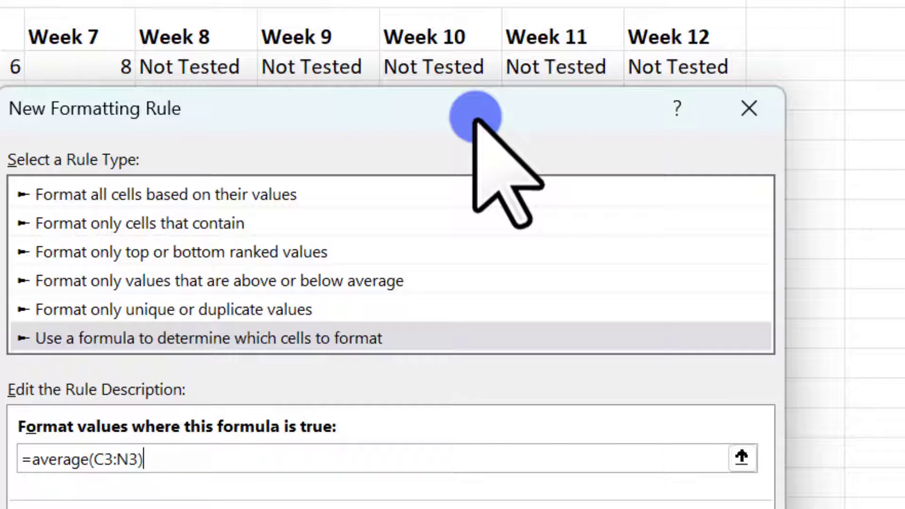
{"action": "type", "text": "<"}
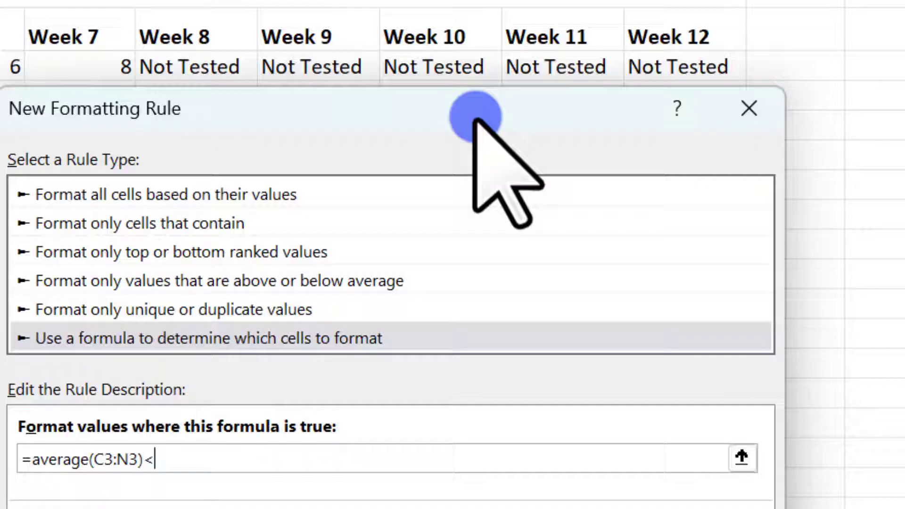
{"action": "type", "text": "5"}
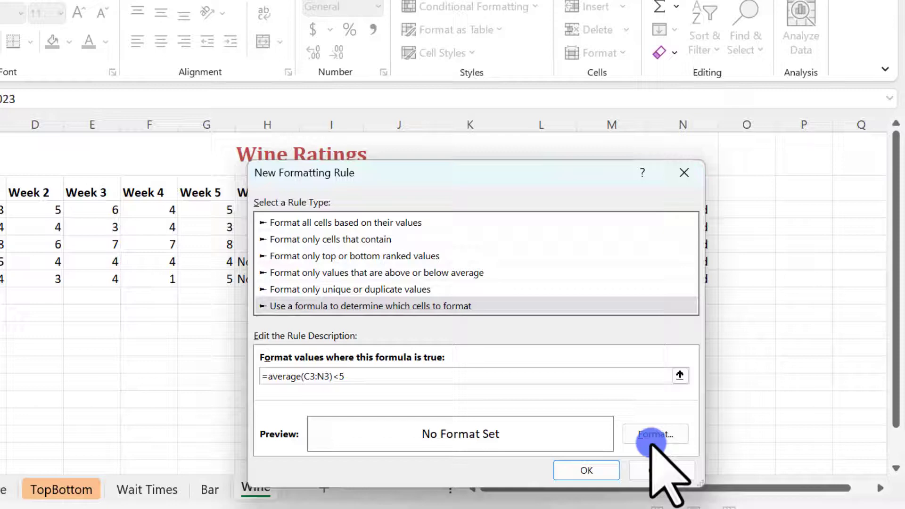
Step: Give the average-below-5 rule a red patterned fill
{"action": "left_click", "coordinate": [655, 433]}
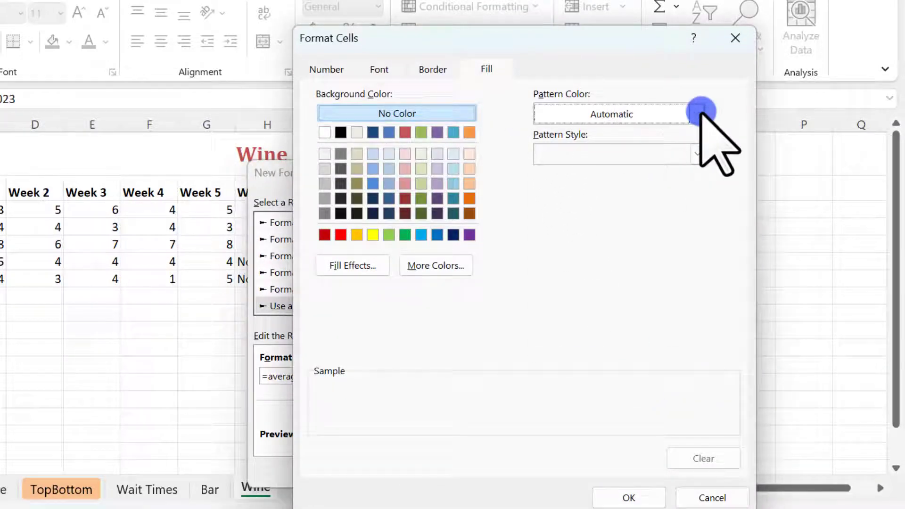
{"action": "left_click", "coordinate": [695, 114]}
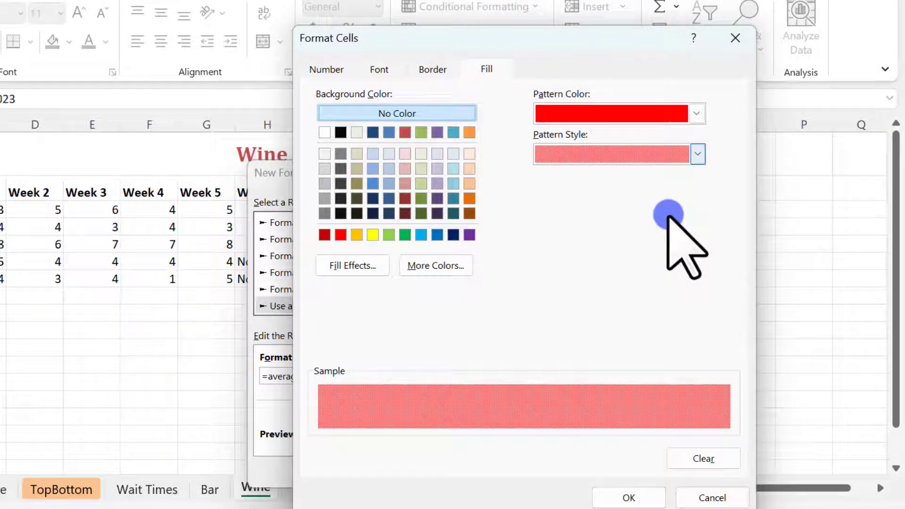
{"action": "mouse_move", "coordinate": [629, 498]}
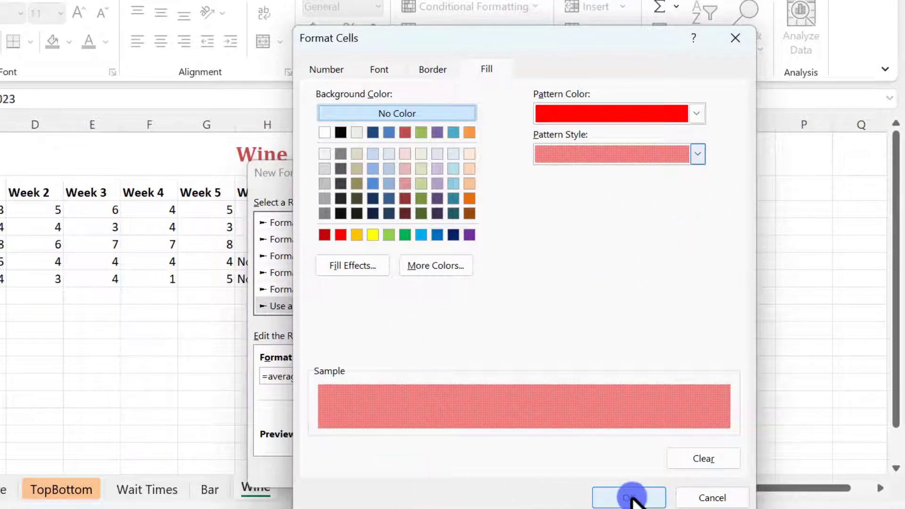
{"action": "left_click", "coordinate": [629, 498]}
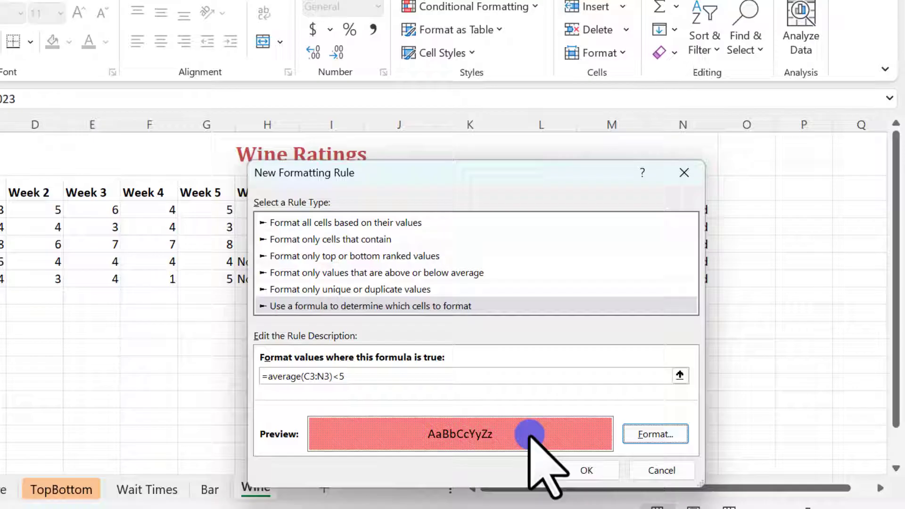
{"action": "mouse_move", "coordinate": [356, 416]}
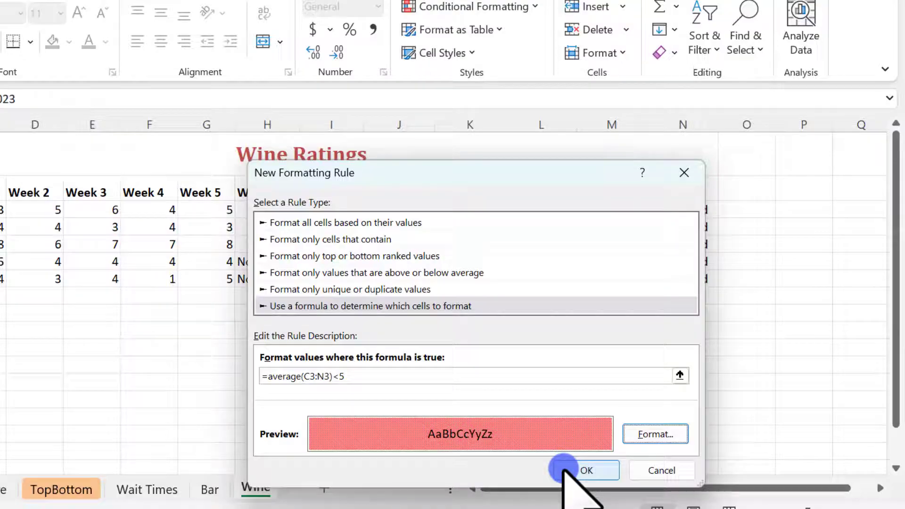
Step: Apply the rule to the wine batches and select Batch 1027's Week 6 'Not Tested' cell
{"action": "left_click", "coordinate": [586, 471]}
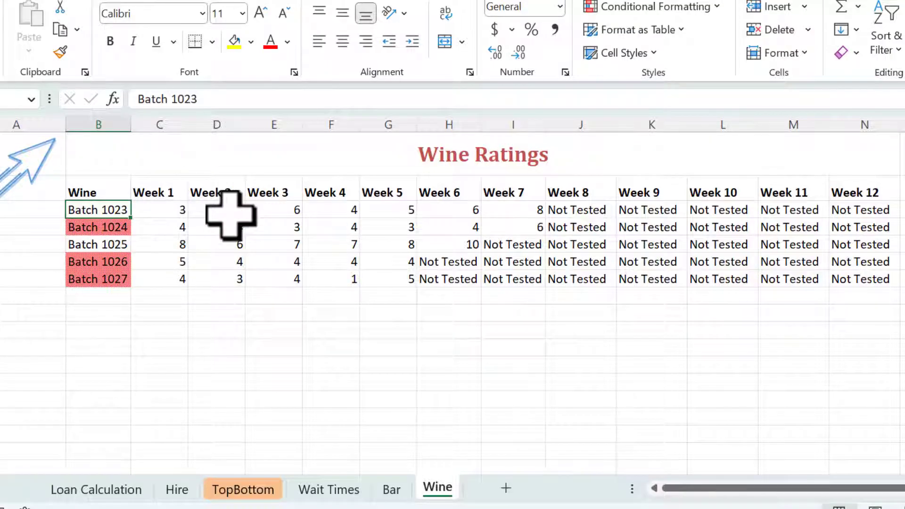
{"action": "mouse_move", "coordinate": [372, 215]}
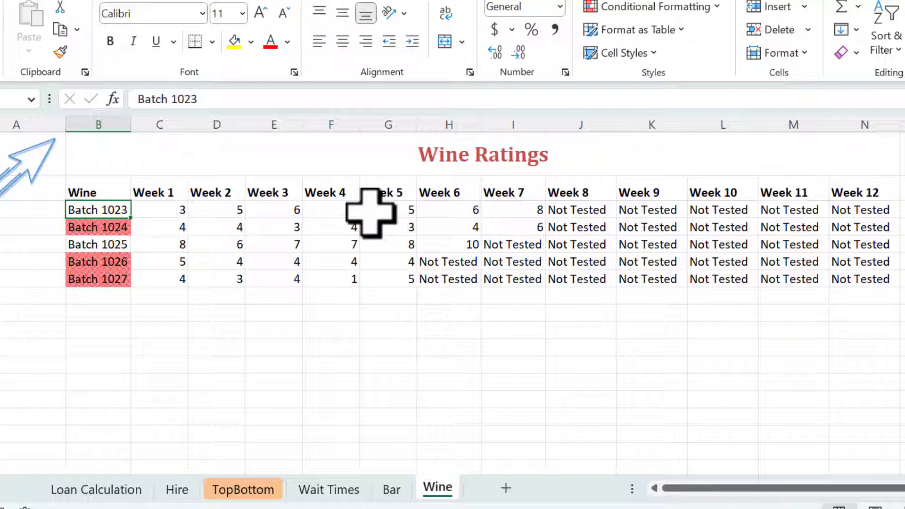
{"action": "mouse_move", "coordinate": [560, 228]}
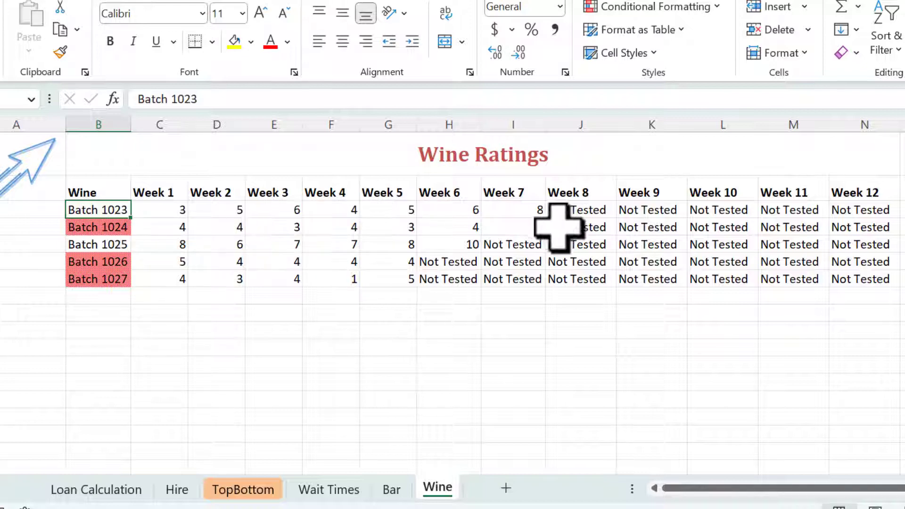
{"action": "left_click", "coordinate": [580, 227]}
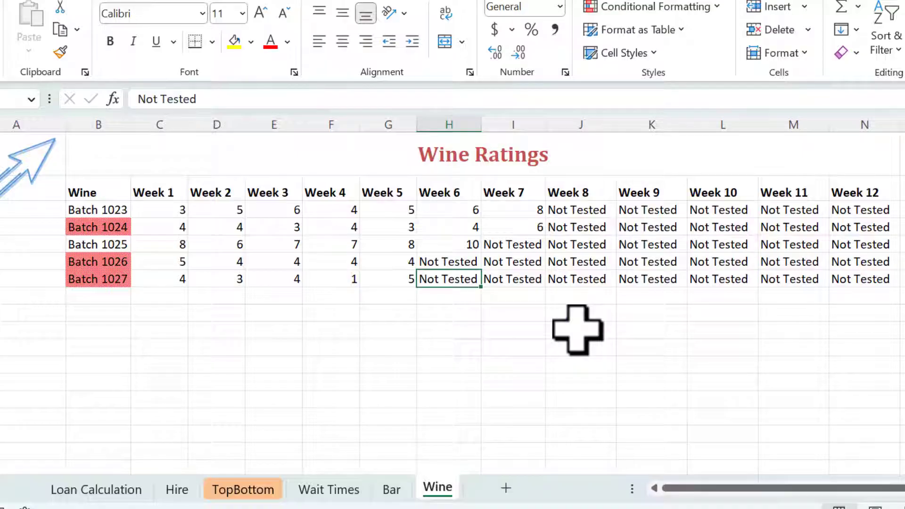
Step: Score Batch 1027 as 10 from Week 6 through Week 12, clearing its red shading
{"action": "type", "text": "10"}
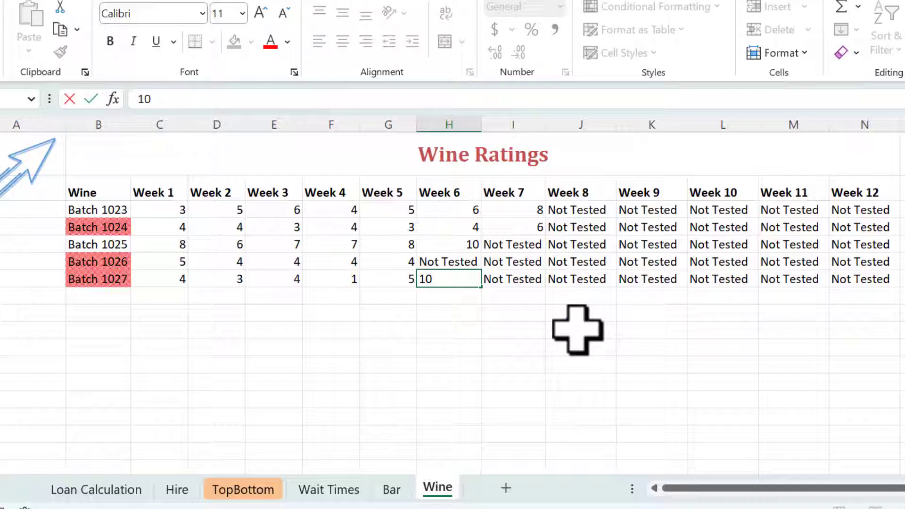
{"action": "key", "text": "Return"}
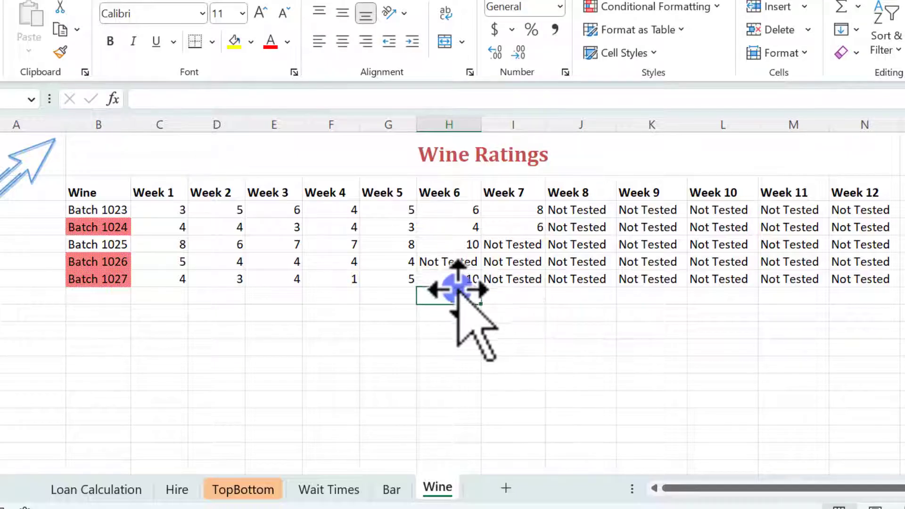
{"action": "left_click", "coordinate": [447, 279]}
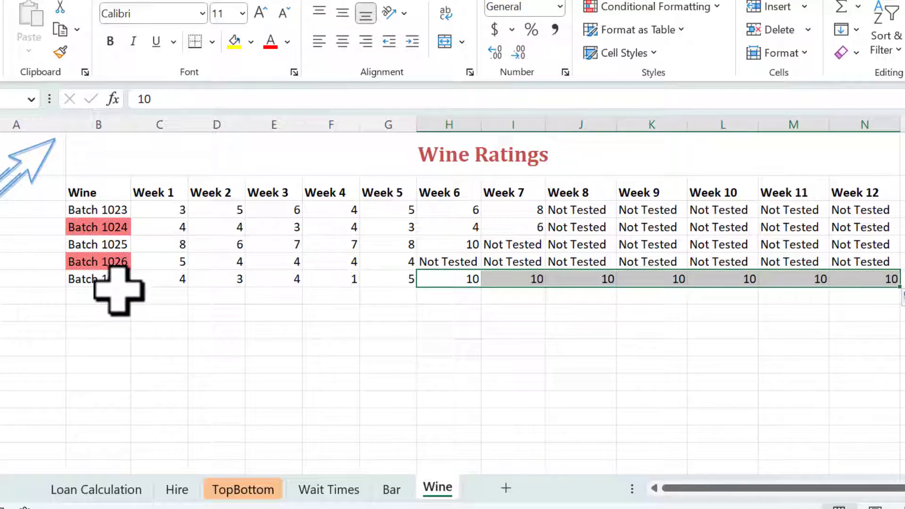
{"action": "left_click", "coordinate": [98, 295]}
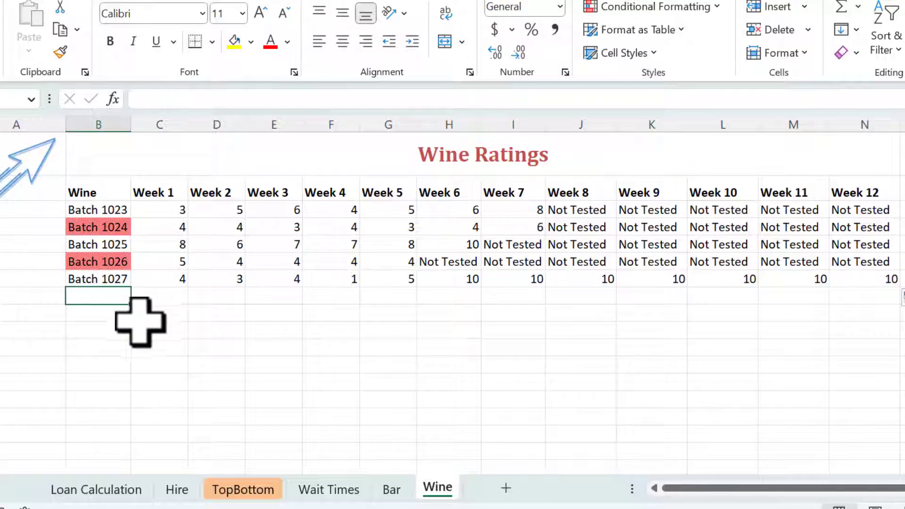
{"action": "mouse_move", "coordinate": [168, 329]}
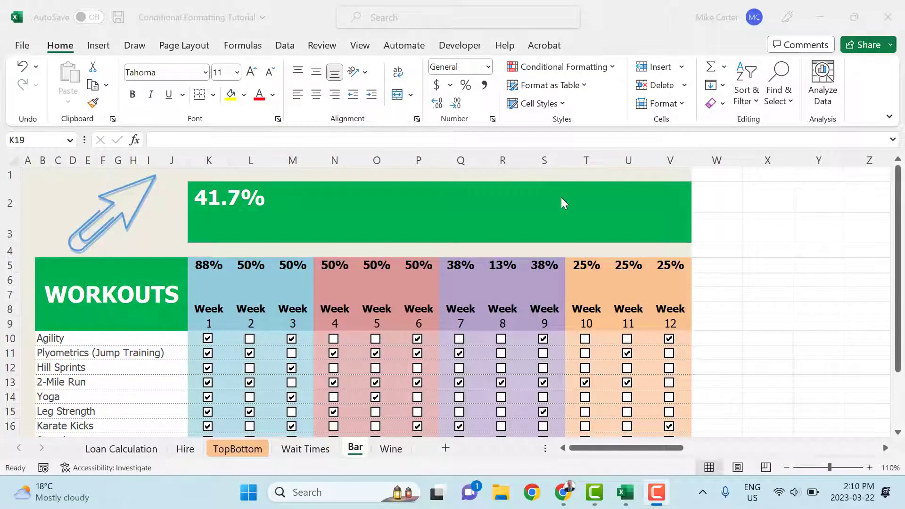
{"action": "mouse_move", "coordinate": [361, 288]}
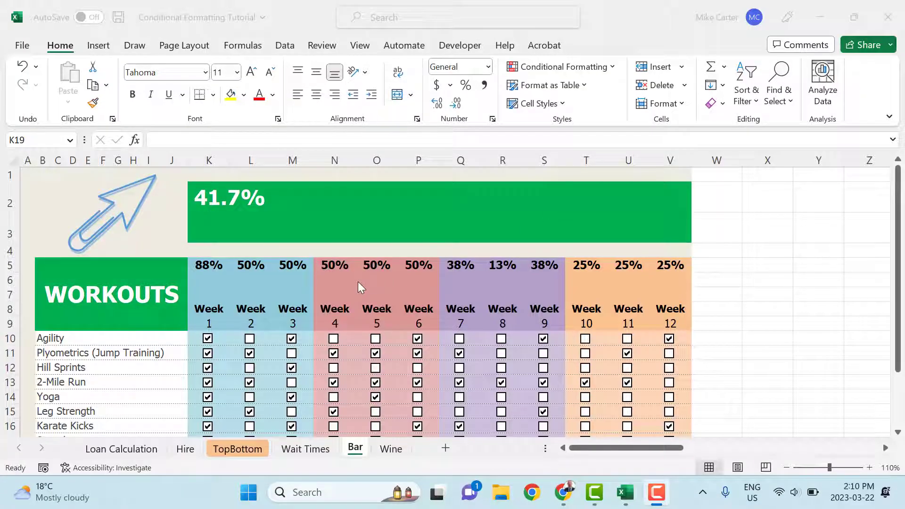
Step: Select completion cell K18 on the Bar sheet and bring up Conditional Formatting
{"action": "scroll", "scroll_direction": "down", "scroll_amount": 3}
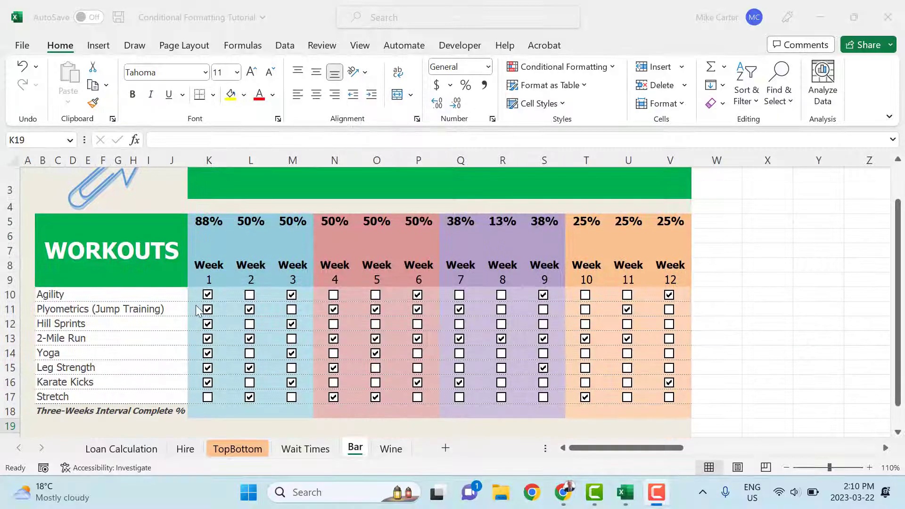
{"action": "mouse_move", "coordinate": [115, 426]}
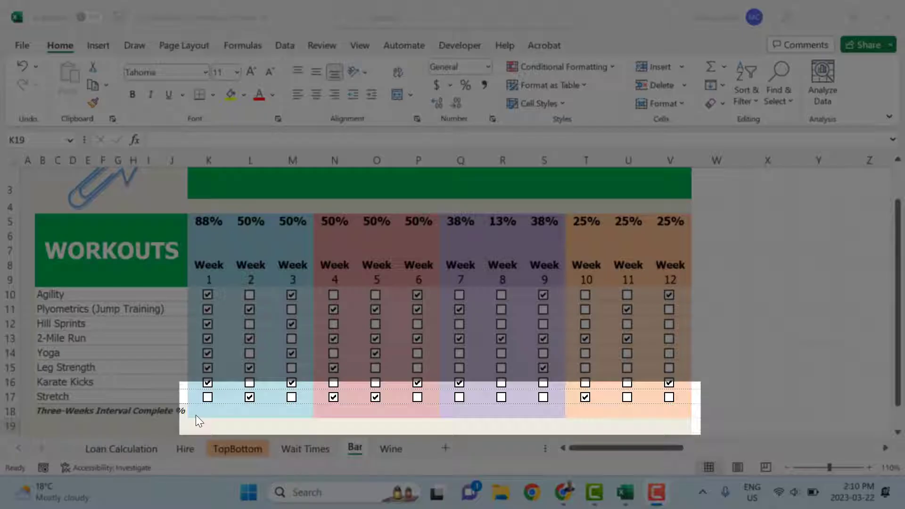
{"action": "mouse_move", "coordinate": [207, 421]}
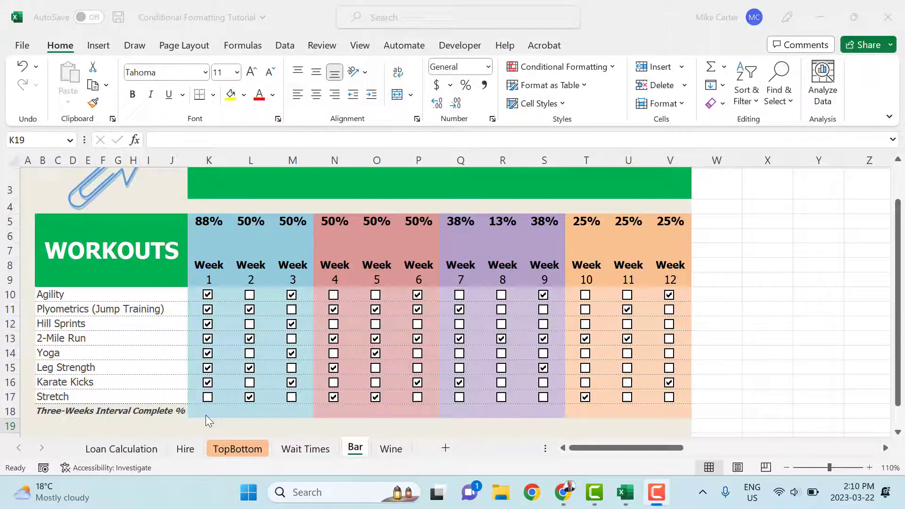
{"action": "mouse_move", "coordinate": [229, 420]}
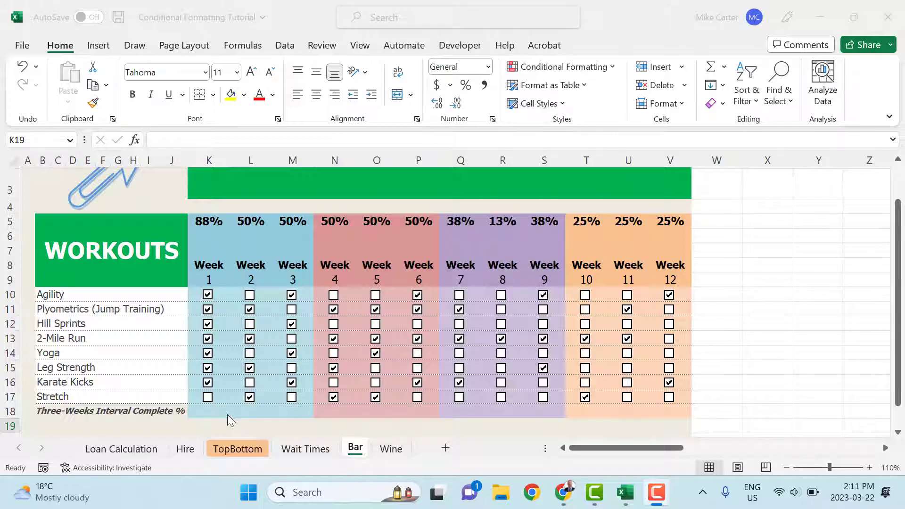
{"action": "mouse_move", "coordinate": [201, 426]}
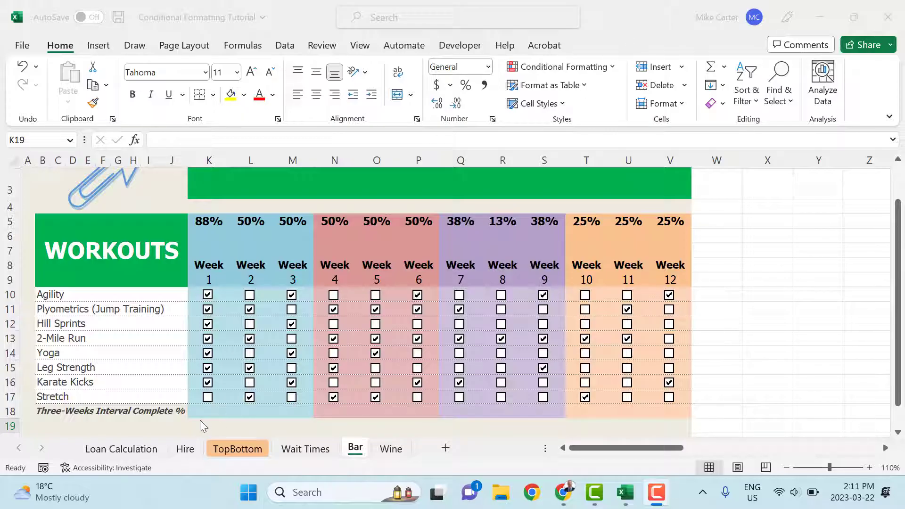
{"action": "left_click", "coordinate": [207, 411]}
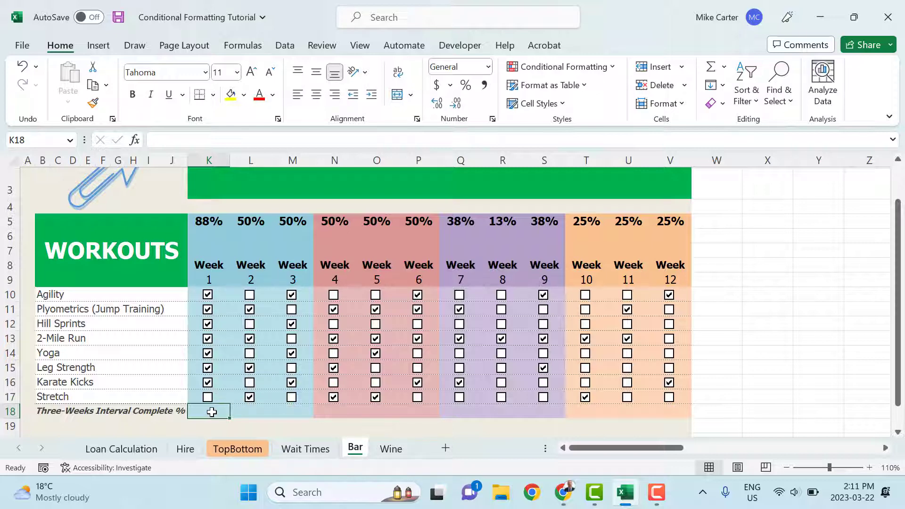
{"action": "mouse_move", "coordinate": [606, 77]}
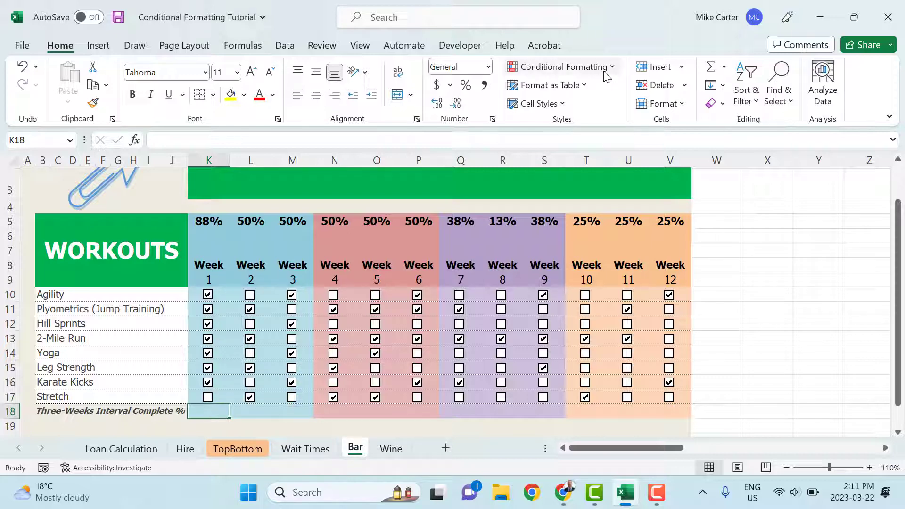
{"action": "left_click", "coordinate": [560, 66]}
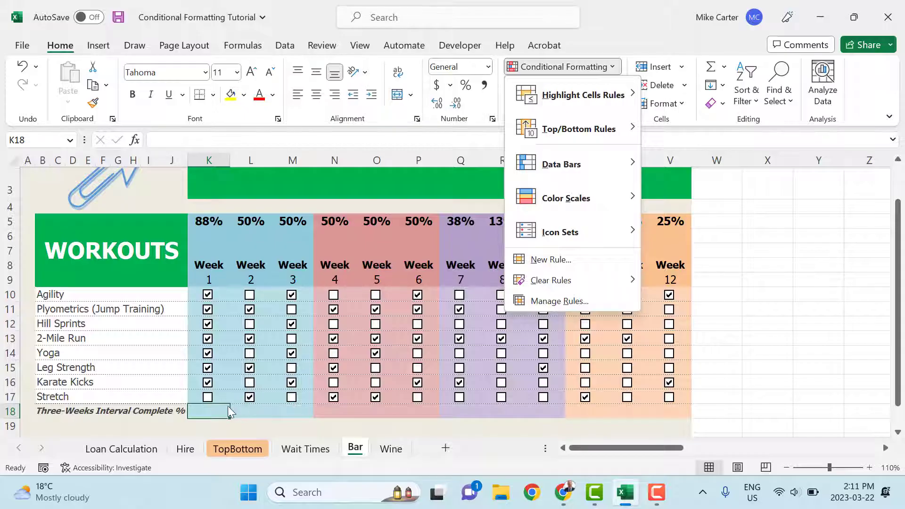
{"action": "mouse_move", "coordinate": [551, 261]}
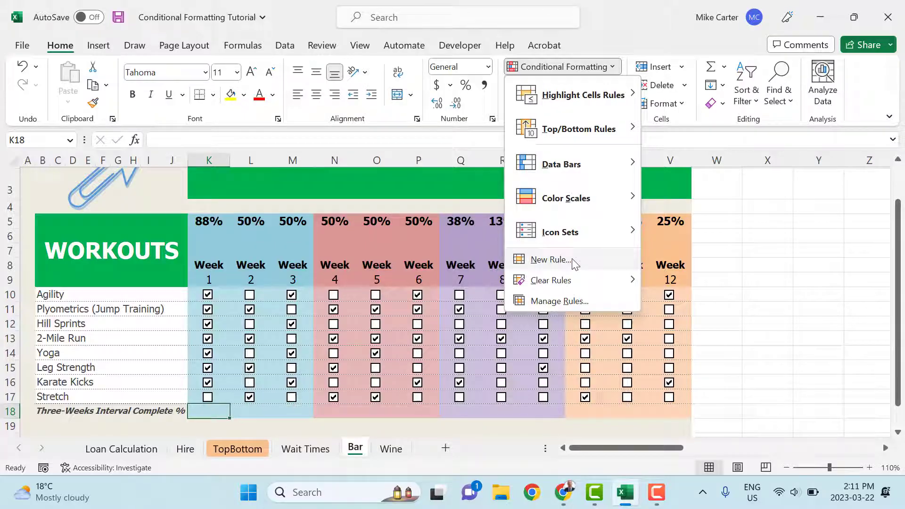
{"action": "mouse_move", "coordinate": [651, 413]}
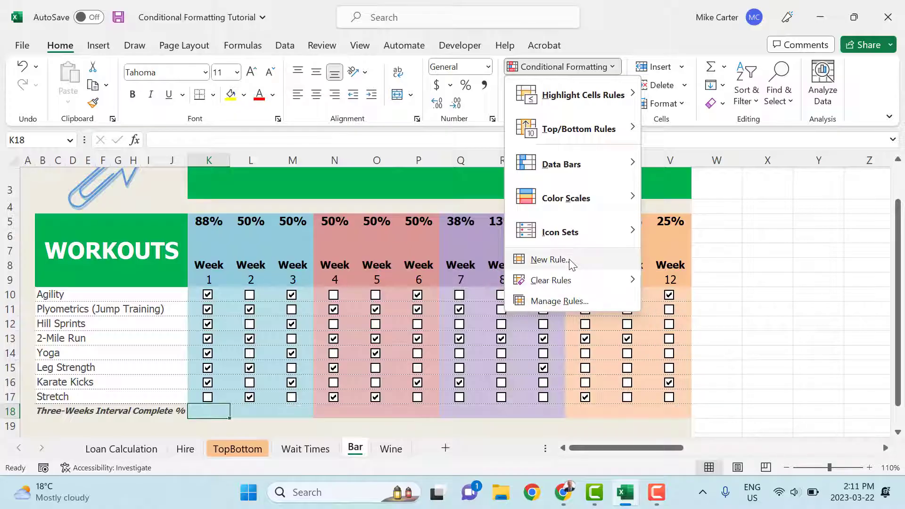
Step: Create a formula-based rule for K18 reading =and(K10:K17=true)
{"action": "left_click", "coordinate": [546, 259]}
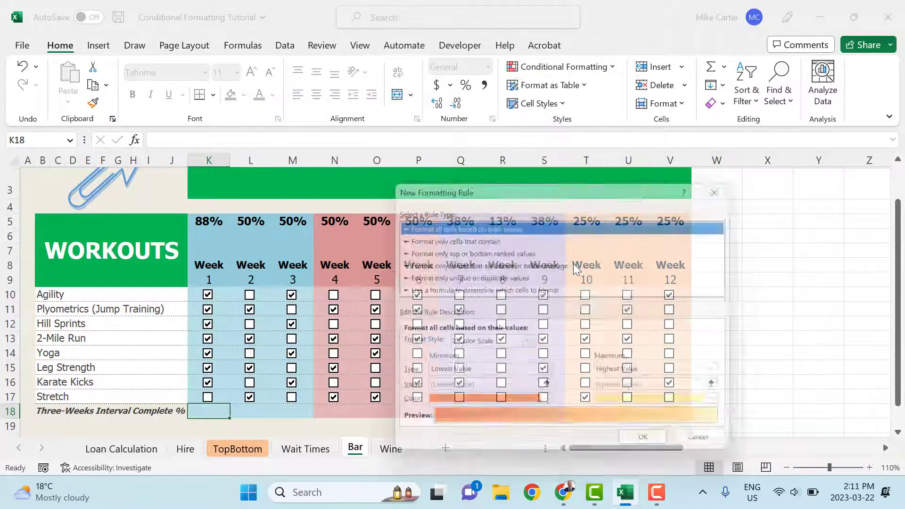
{"action": "left_click", "coordinate": [469, 289]}
{"action": "type", "text": "=and"}
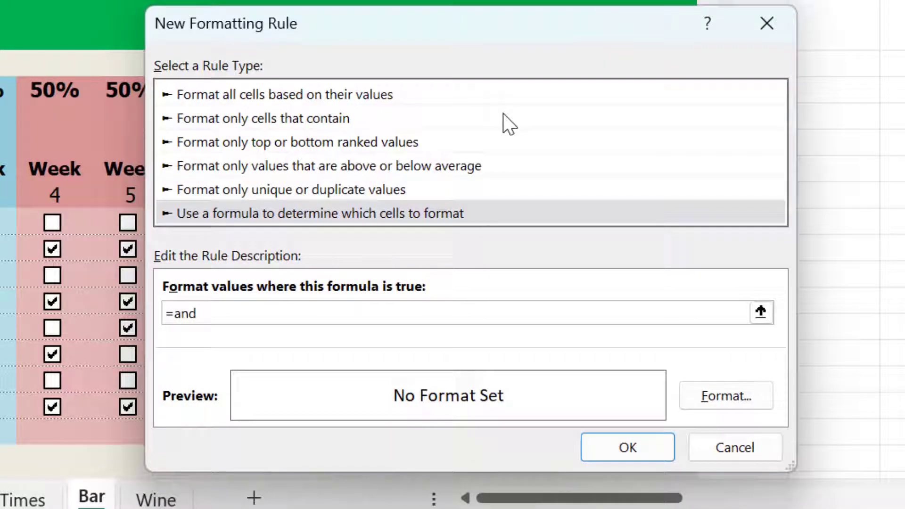
{"action": "type", "text": "("}
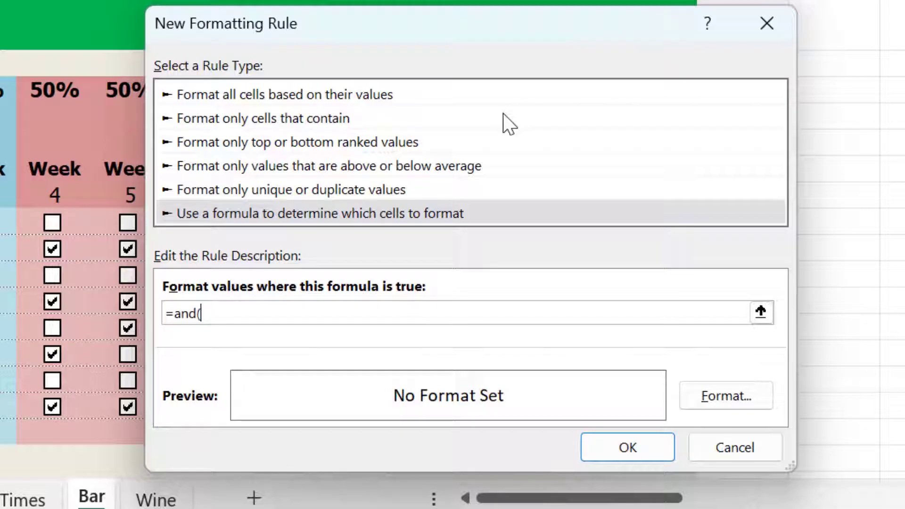
{"action": "type", "text": "K10"}
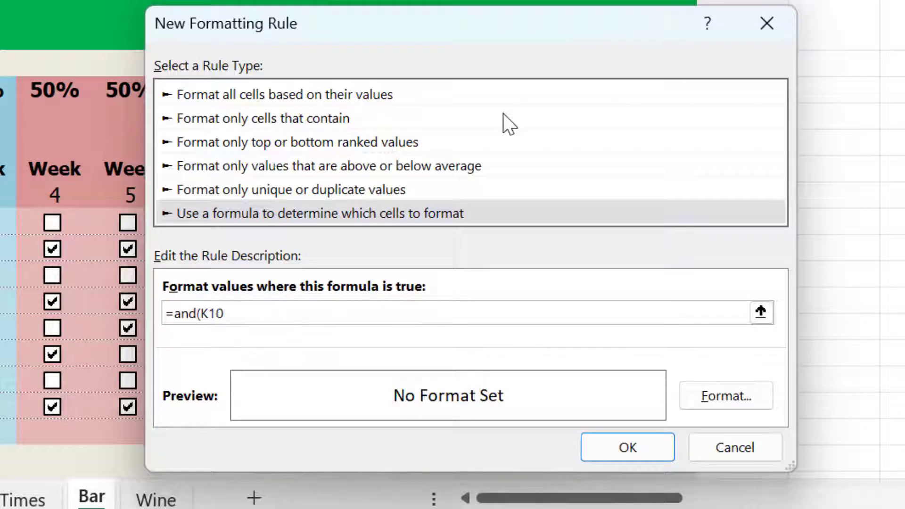
{"action": "type", "text": ":"}
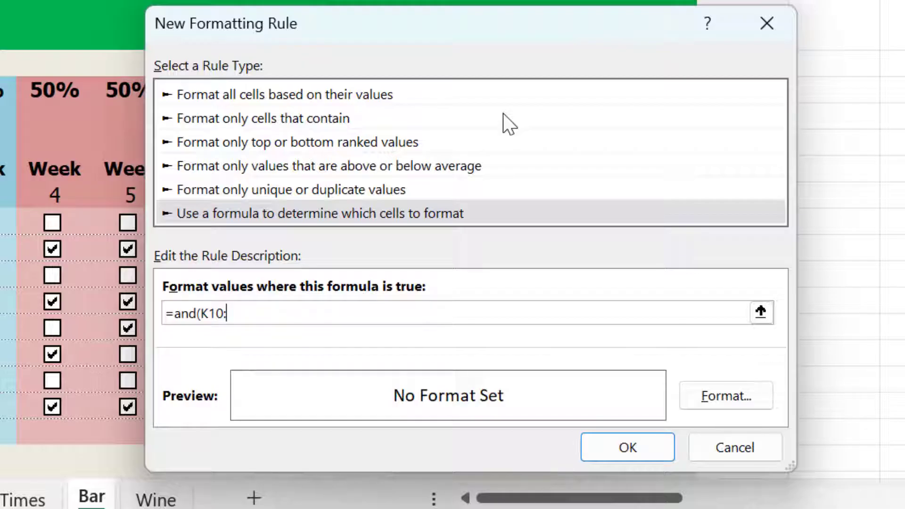
{"action": "type", "text": ":K"}
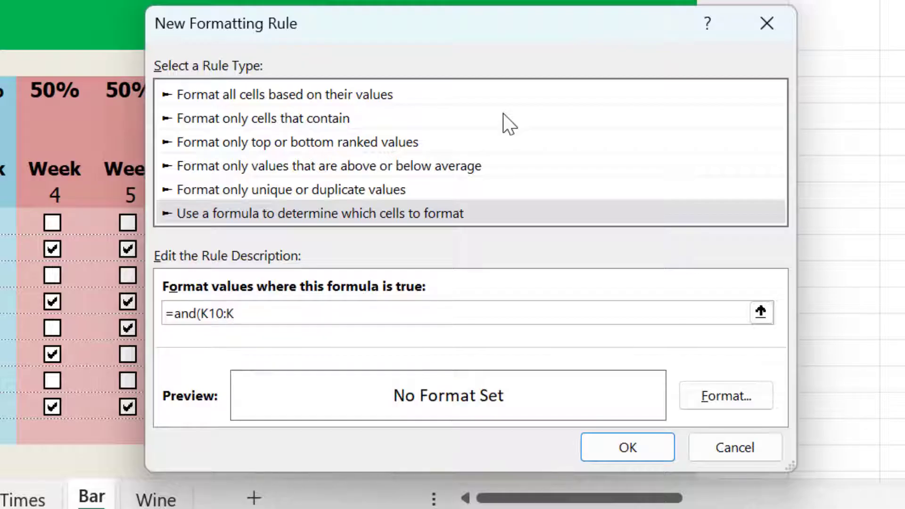
{"action": "type", "text": "1"}
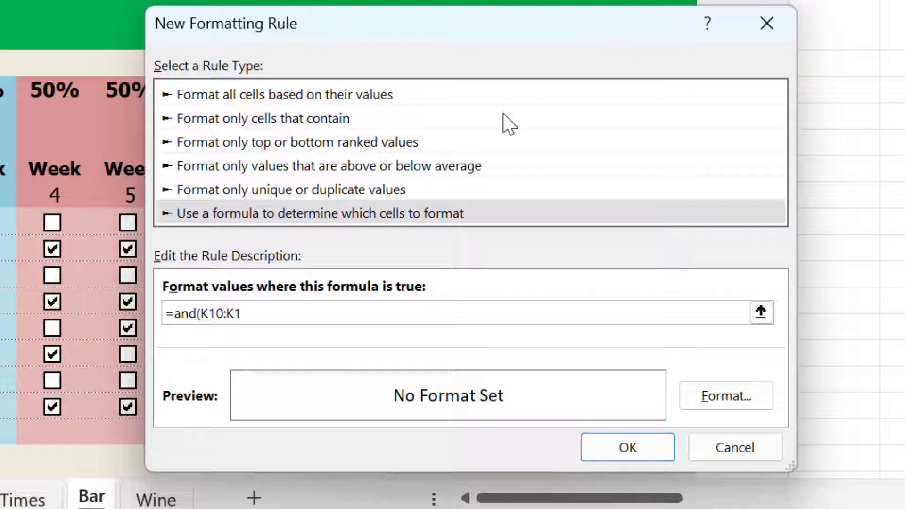
{"action": "type", "text": "7=true"}
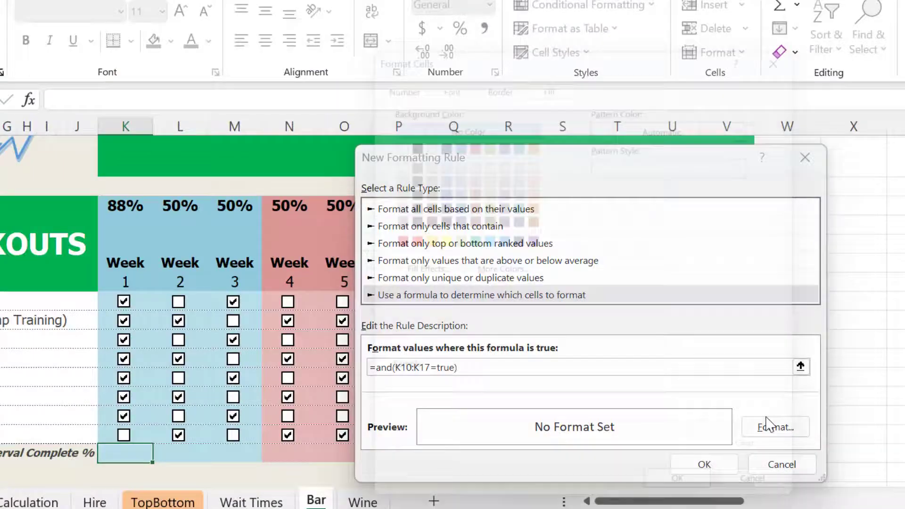
Step: Give the AND rule a dark navy hatched pattern fill
{"action": "left_click", "coordinate": [768, 115]}
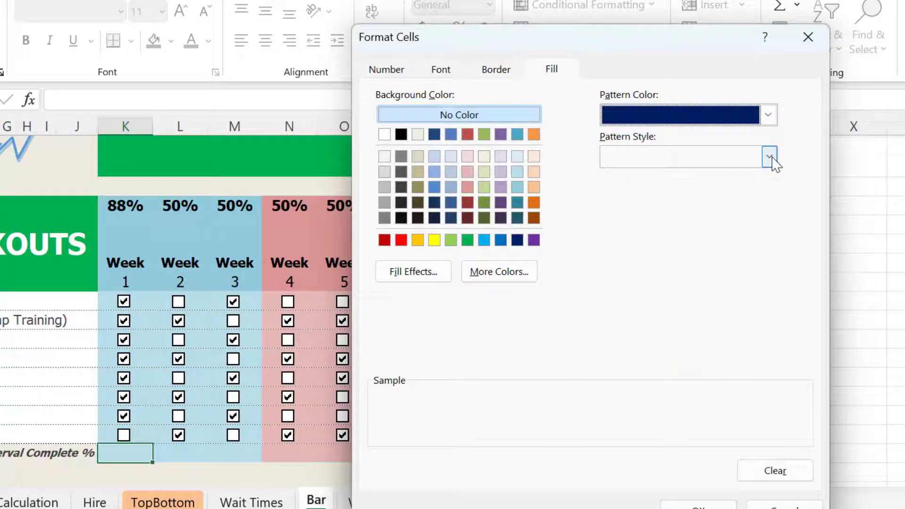
{"action": "left_click", "coordinate": [771, 157]}
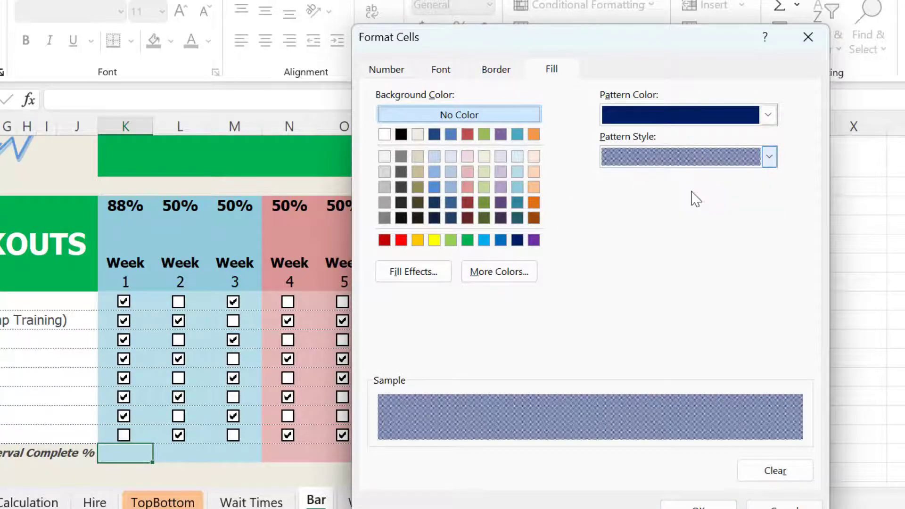
{"action": "left_click", "coordinate": [698, 503]}
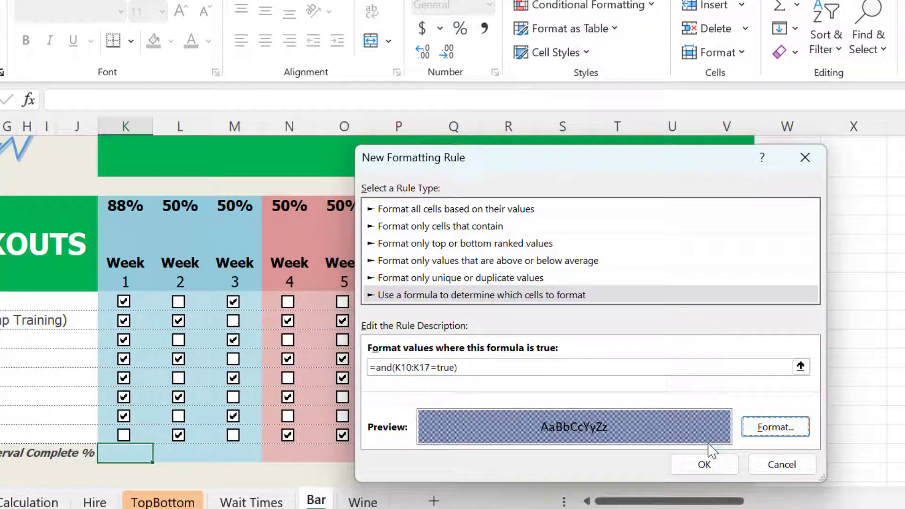
{"action": "mouse_move", "coordinate": [536, 437]}
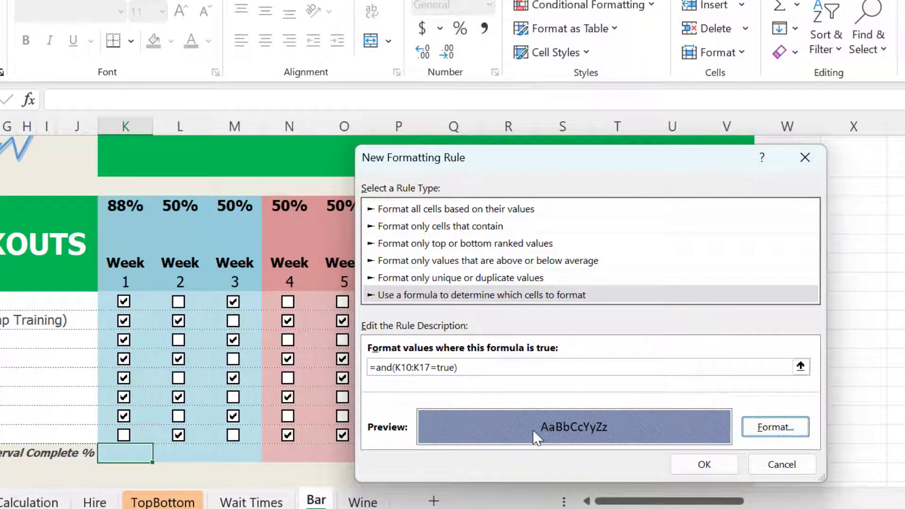
{"action": "mouse_move", "coordinate": [704, 464]}
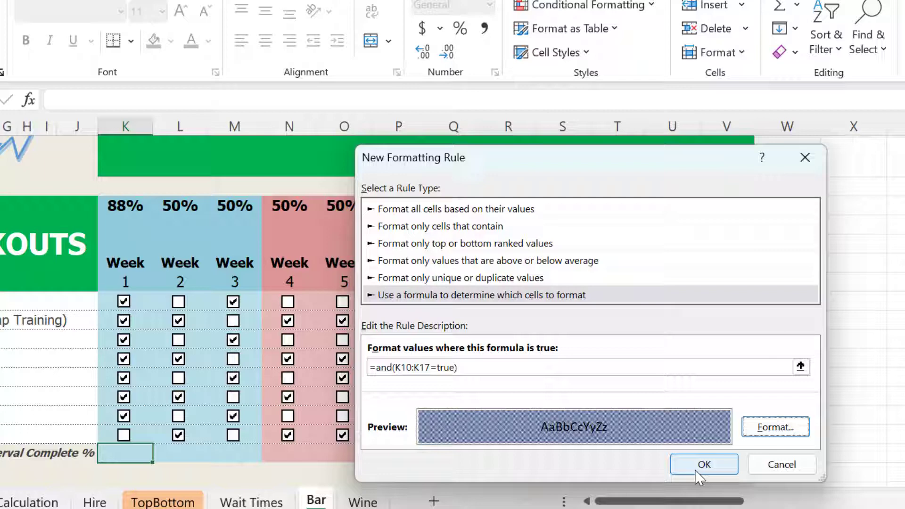
{"action": "mouse_move", "coordinate": [703, 464]}
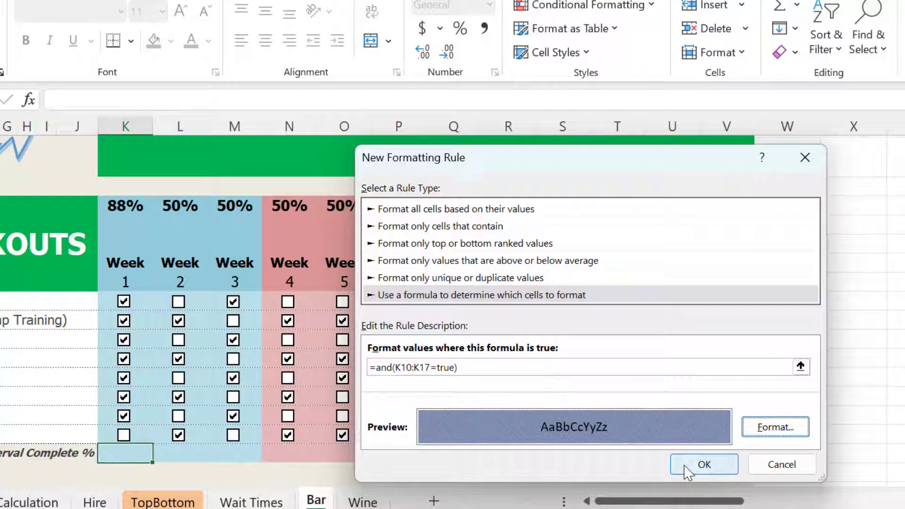
Step: Create the rule and tick the last Week 1 box so K18 shows the blue pattern at 100%
{"action": "left_click", "coordinate": [703, 464]}
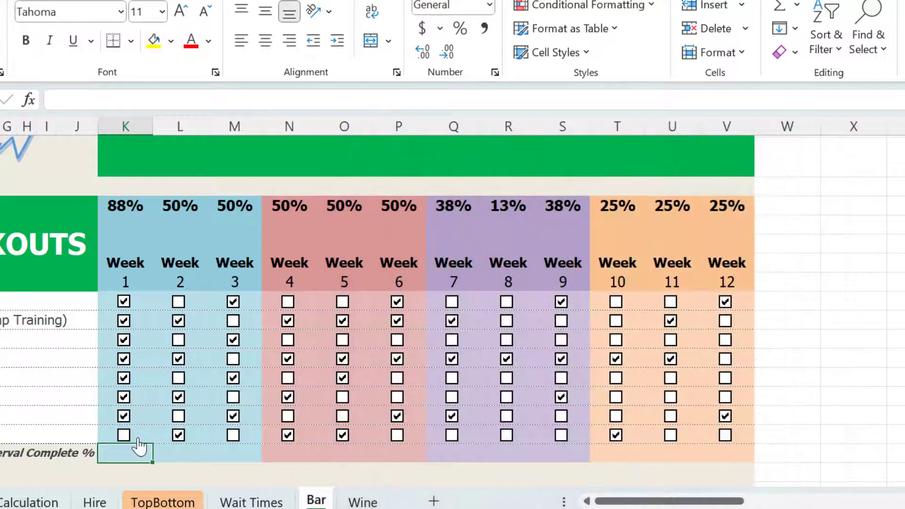
{"action": "left_click", "coordinate": [122, 436]}
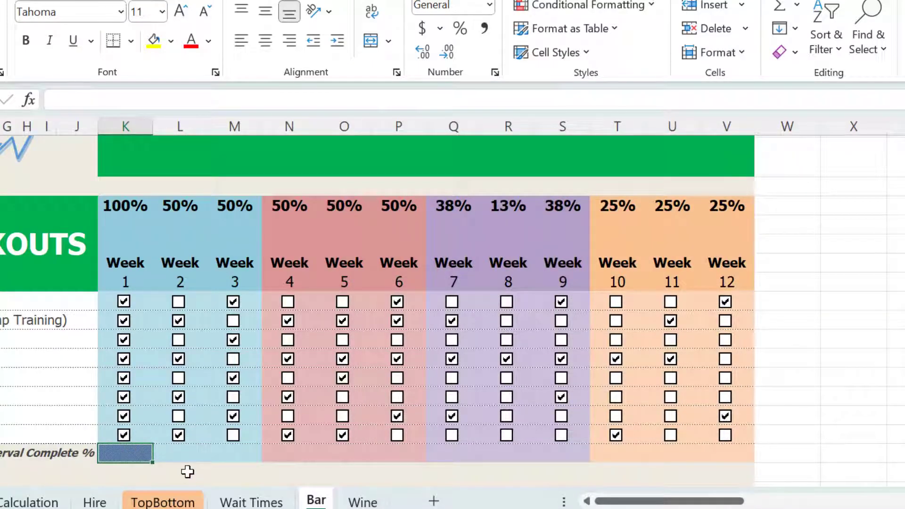
{"action": "left_click", "coordinate": [179, 471]}
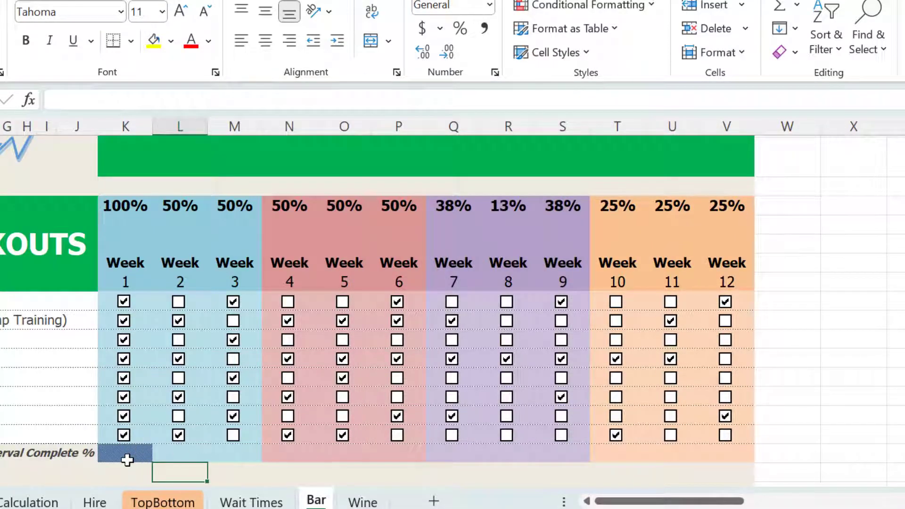
{"action": "left_click", "coordinate": [125, 454]}
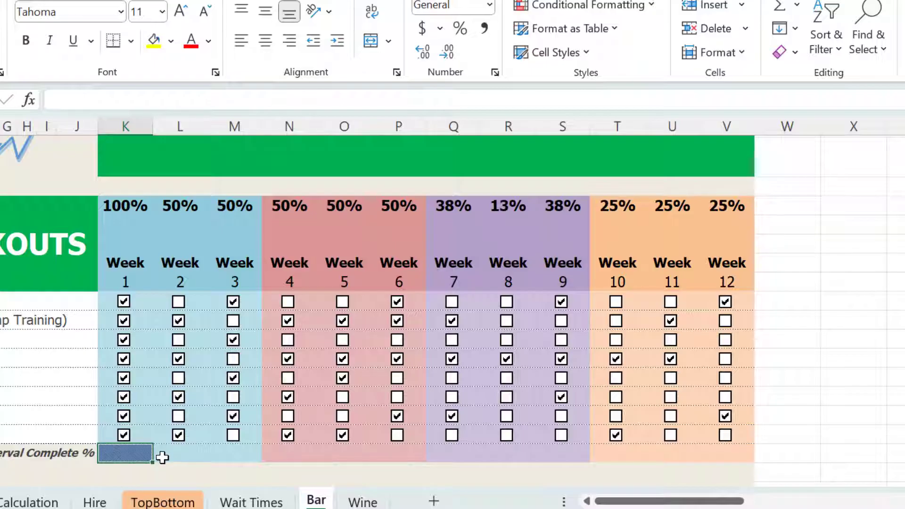
{"action": "mouse_move", "coordinate": [179, 456]}
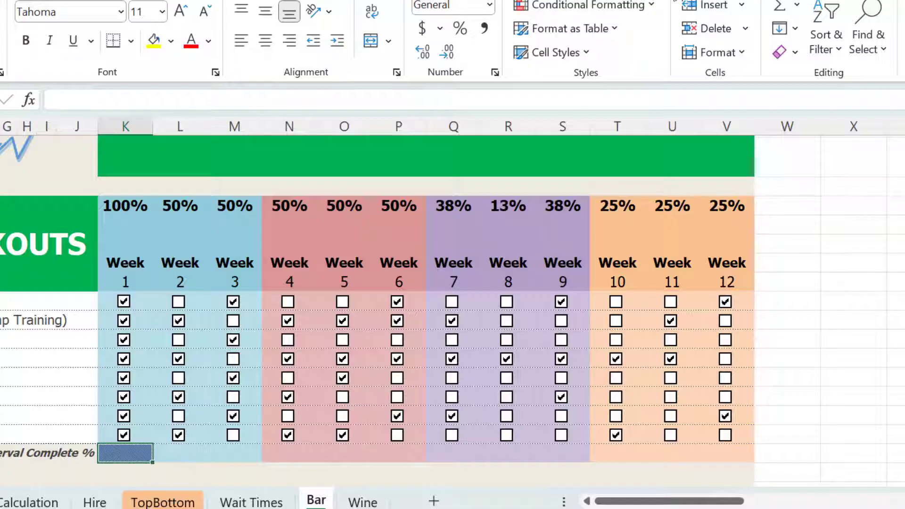
Step: Widen the AND rule's Applies-to range to =$K$18:$V$18 in the rules manager and confirm
{"action": "left_click", "coordinate": [585, 5]}
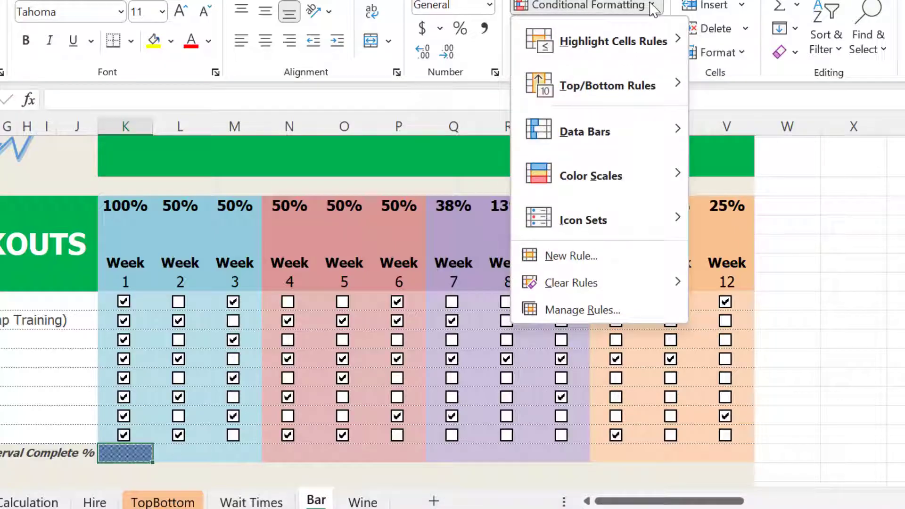
{"action": "left_click", "coordinate": [582, 310]}
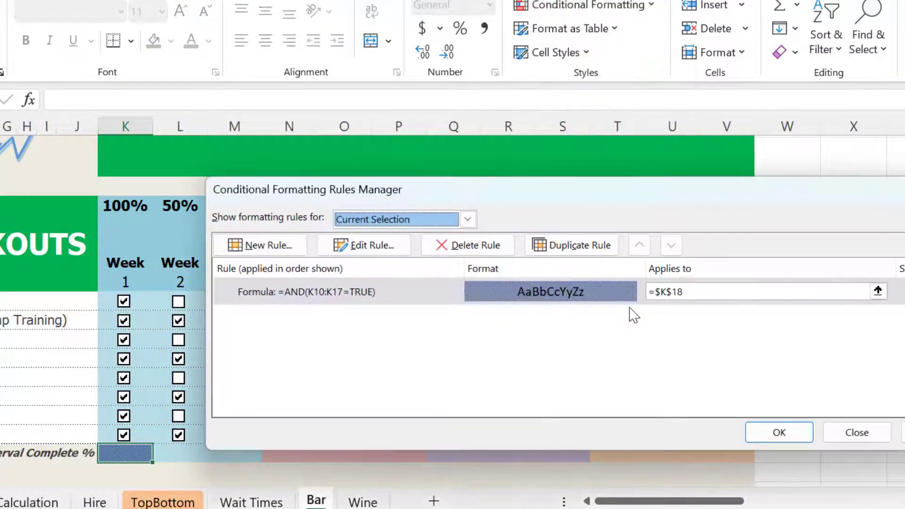
{"action": "mouse_move", "coordinate": [364, 245]}
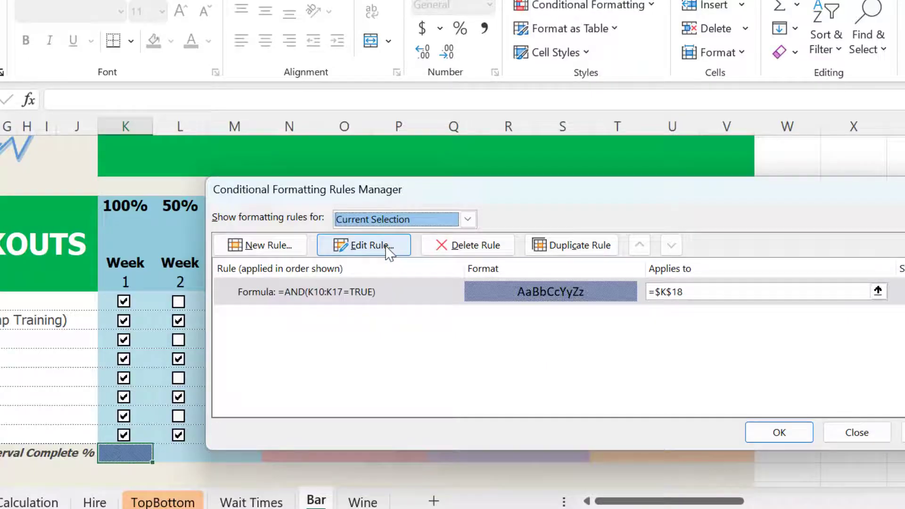
{"action": "left_click", "coordinate": [370, 245]}
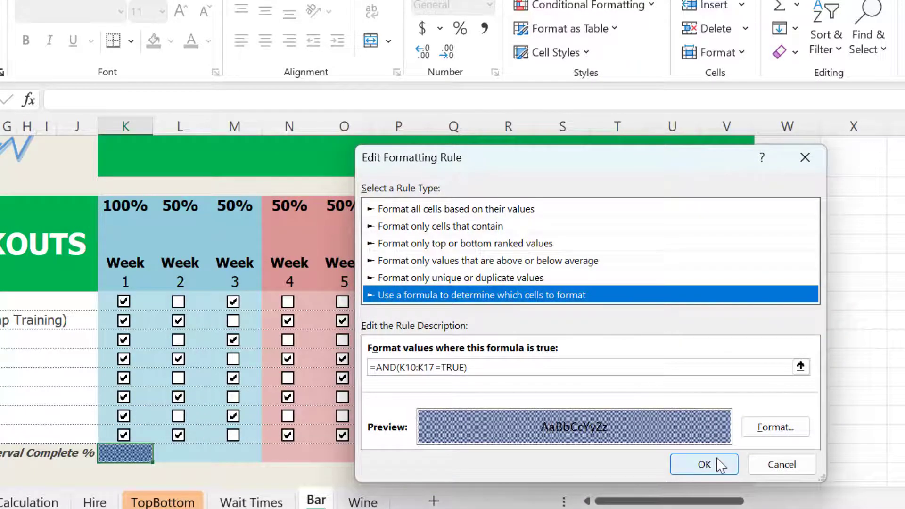
{"action": "left_click", "coordinate": [703, 463]}
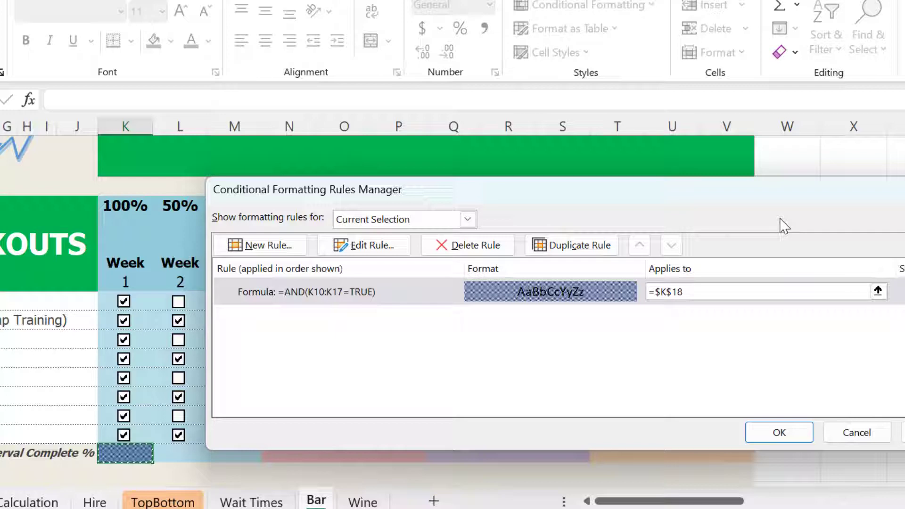
{"action": "mouse_move", "coordinate": [663, 204]}
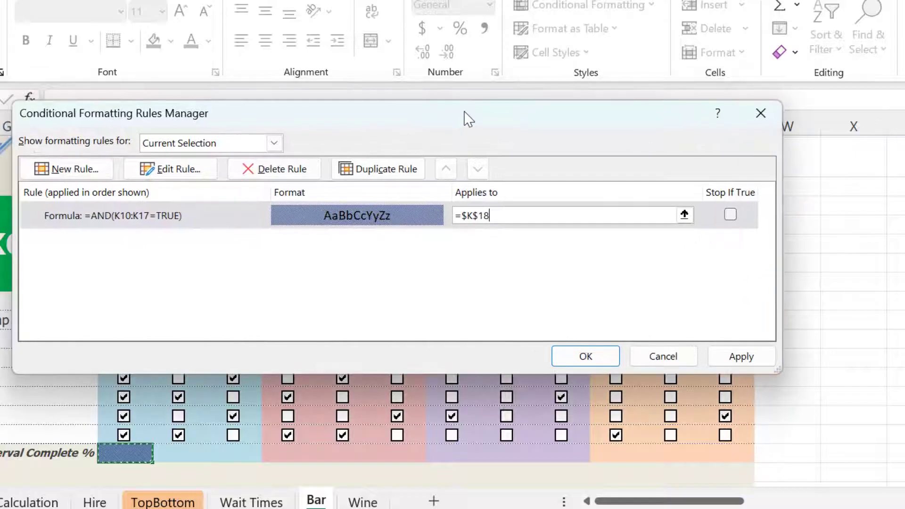
{"action": "mouse_move", "coordinate": [531, 251]}
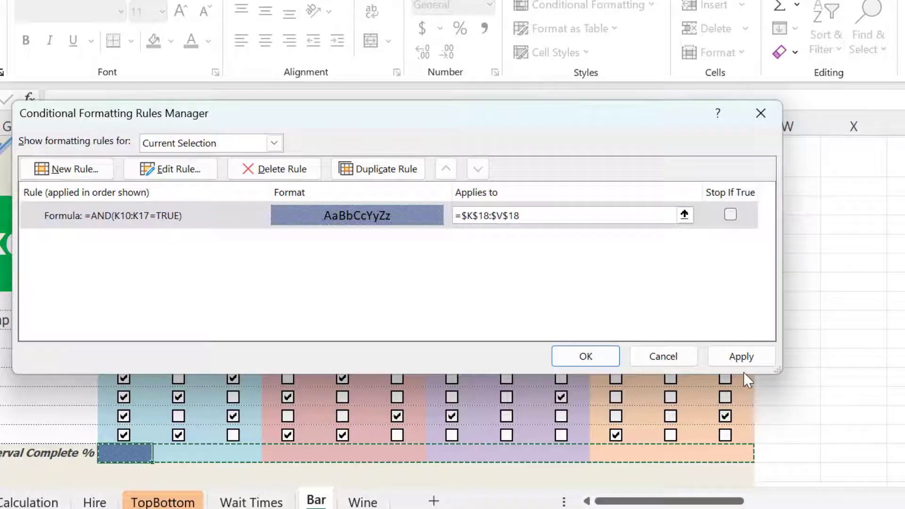
{"action": "left_click", "coordinate": [742, 357]}
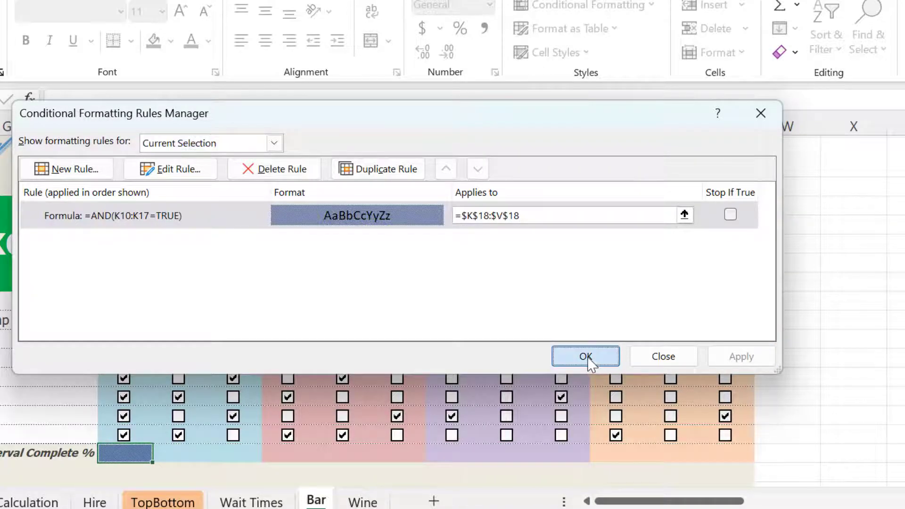
{"action": "left_click", "coordinate": [584, 357]}
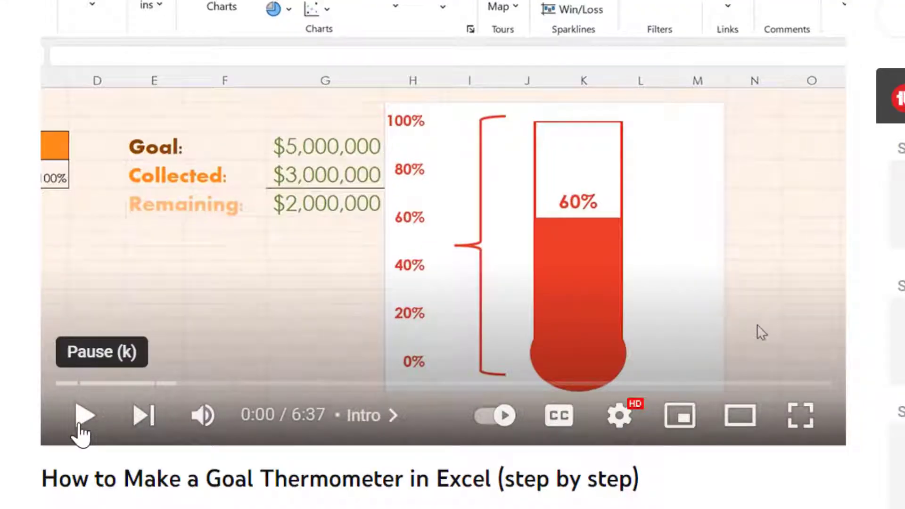
Step: Start the 'How to Make a Goal Thermometer in Excel' YouTube video in the browser
{"action": "left_click", "coordinate": [84, 415]}
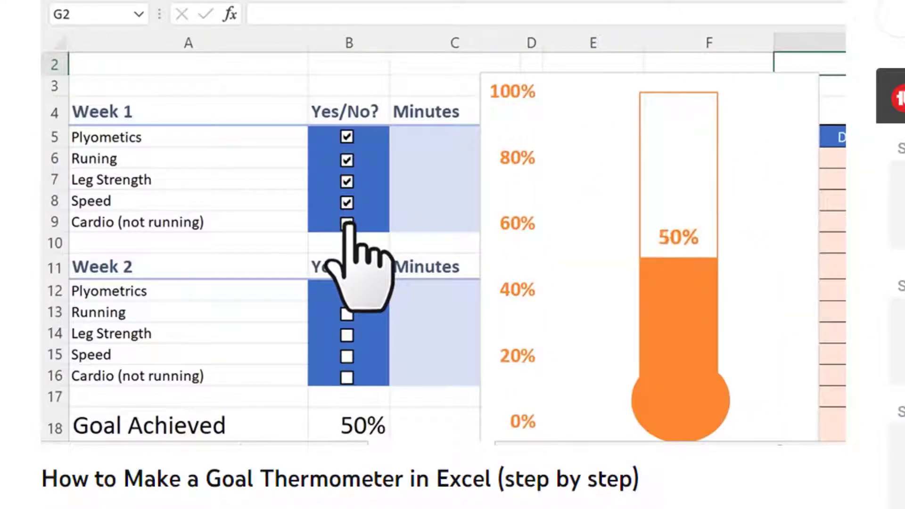